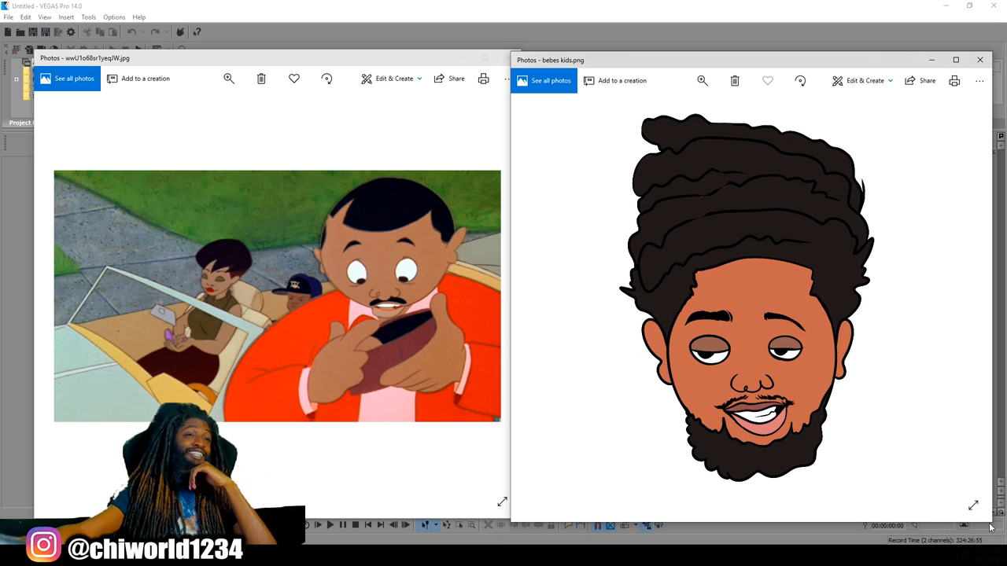
mouse_move(954, 459)
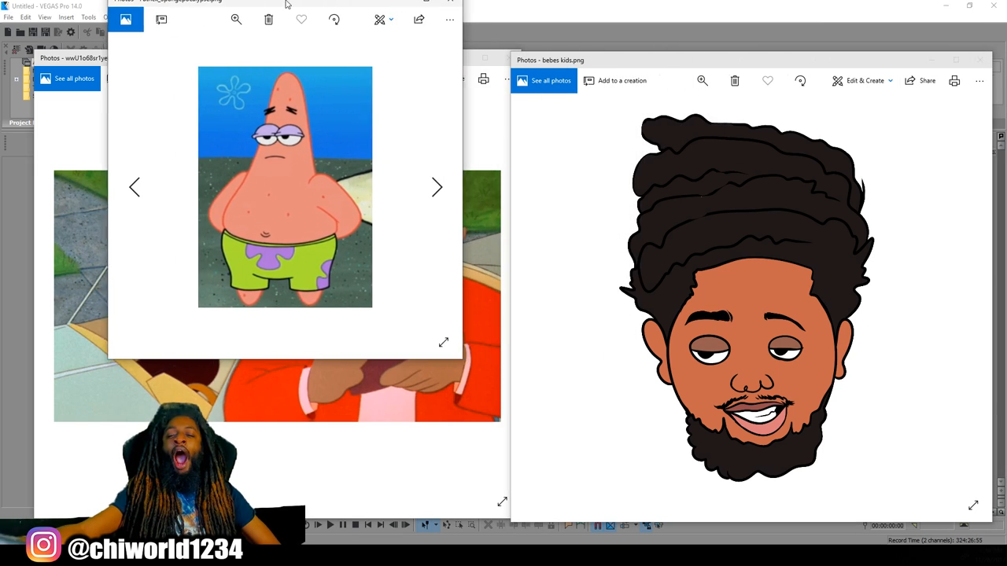
- Enlarge the Patrick Star reference window to sit beside the pink Patrick-style self-portrait
left_click_drag(283, 4, 275, 98)
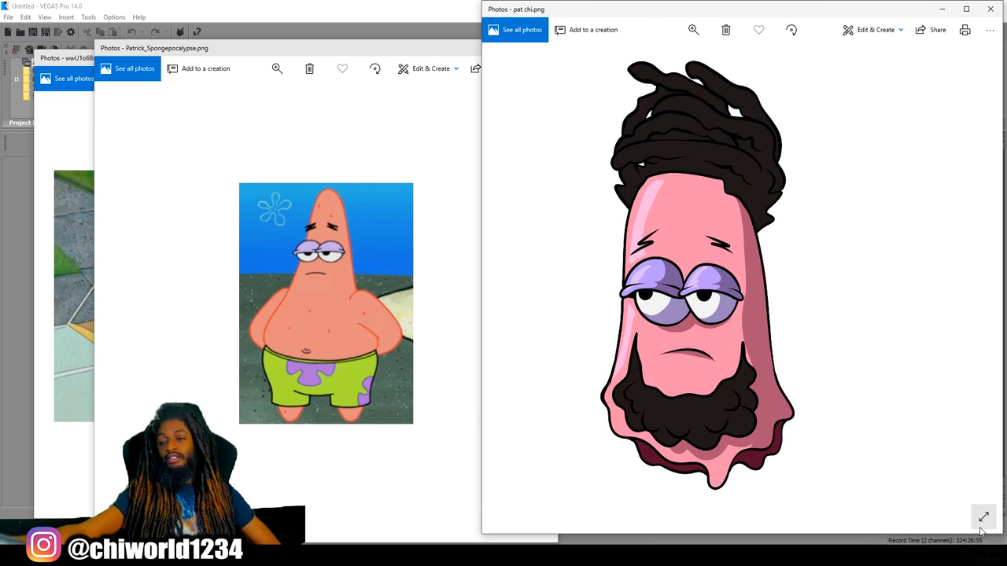
mouse_move(981, 519)
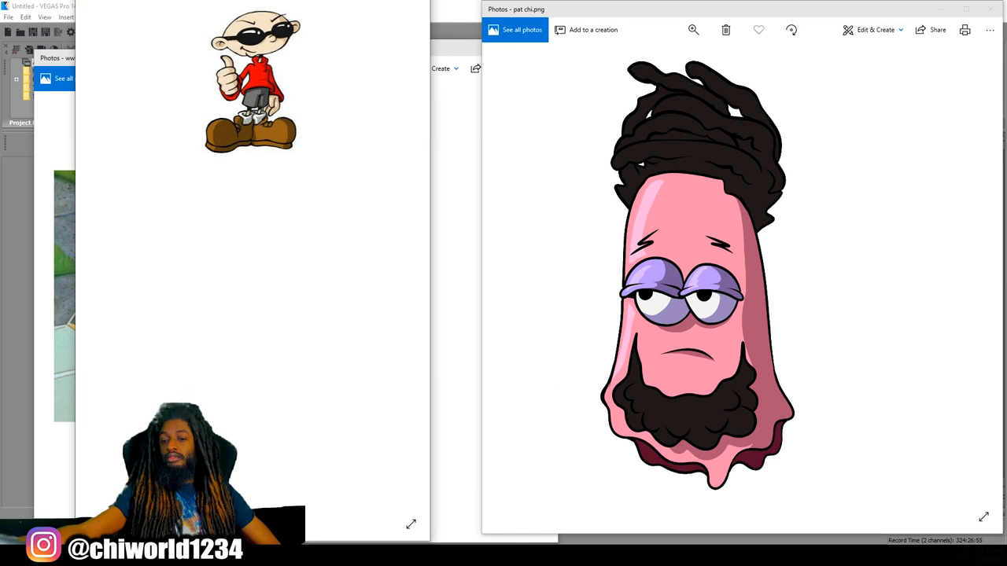
mouse_move(489, 295)
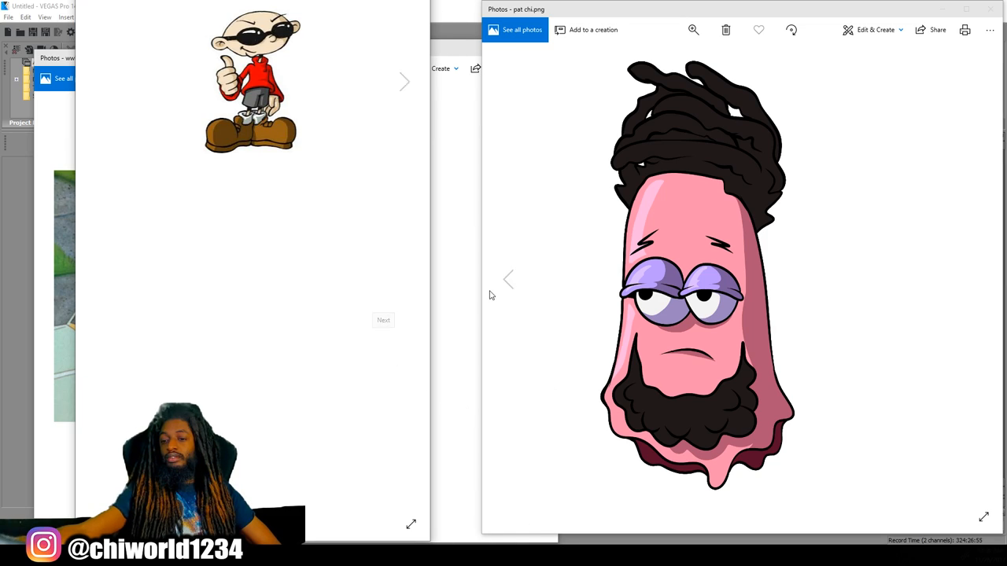
mouse_move(299, 157)
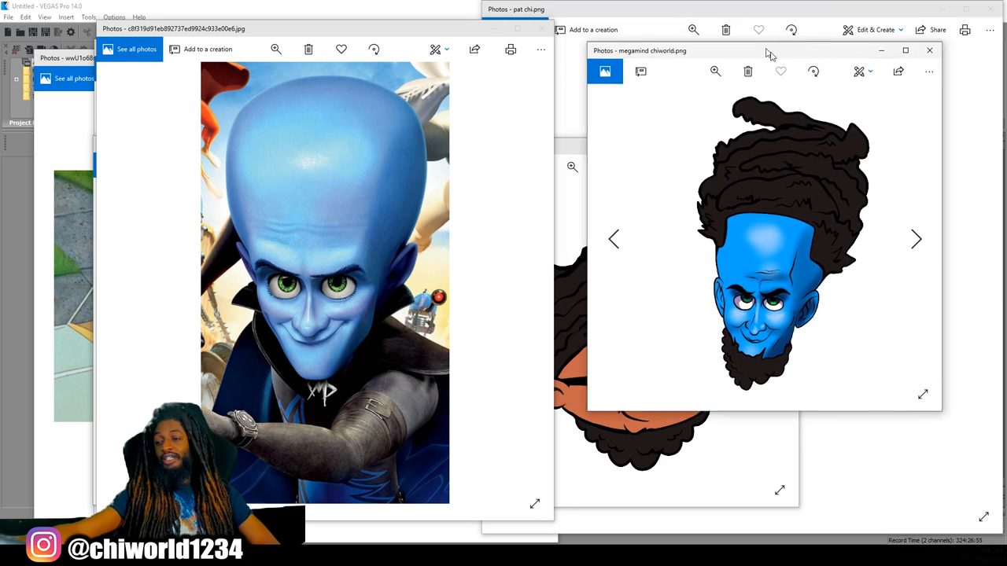
- Move the blue Megamind drawing window left so it sits next to the Megamind reference
left_click_drag(763, 50, 657, 38)
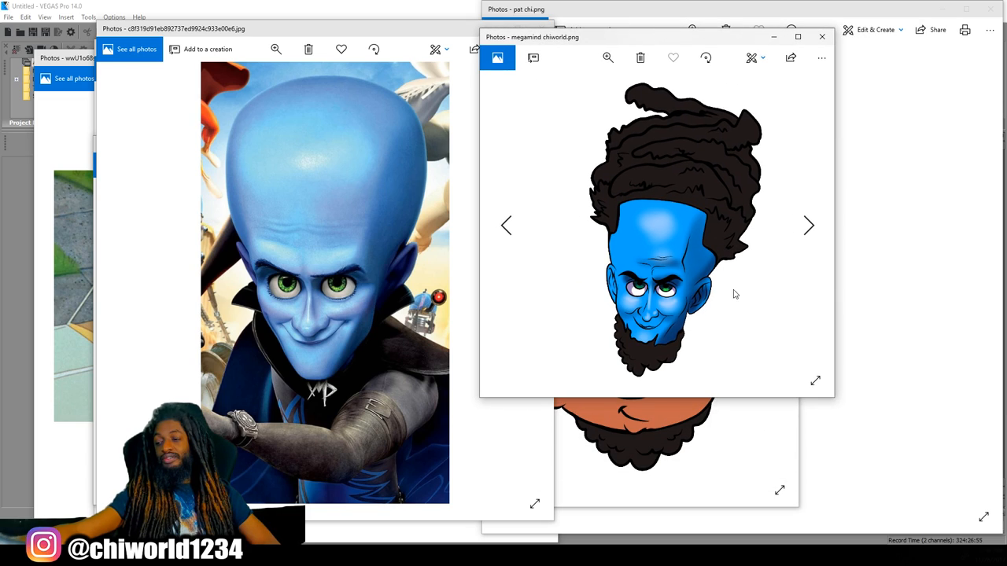
mouse_move(840, 406)
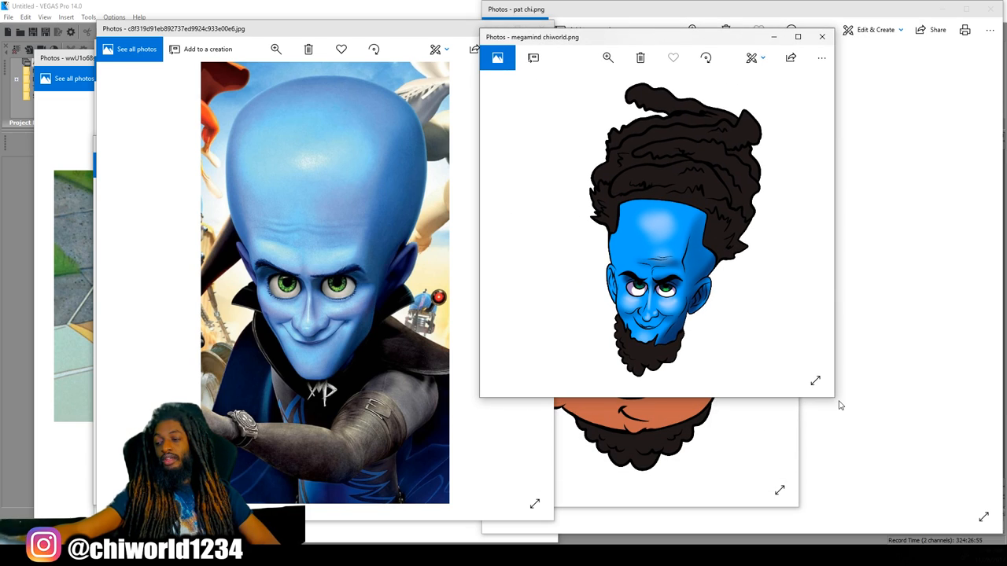
mouse_move(831, 401)
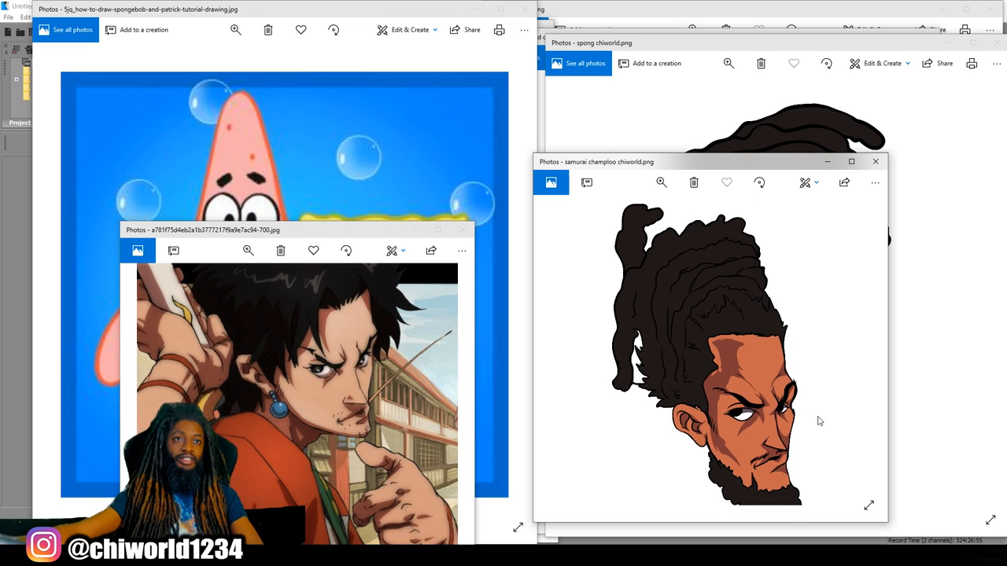
- Bring up the Space Jam movie still over the enlarged Samurai Champloo-style caricature
left_click(851, 161)
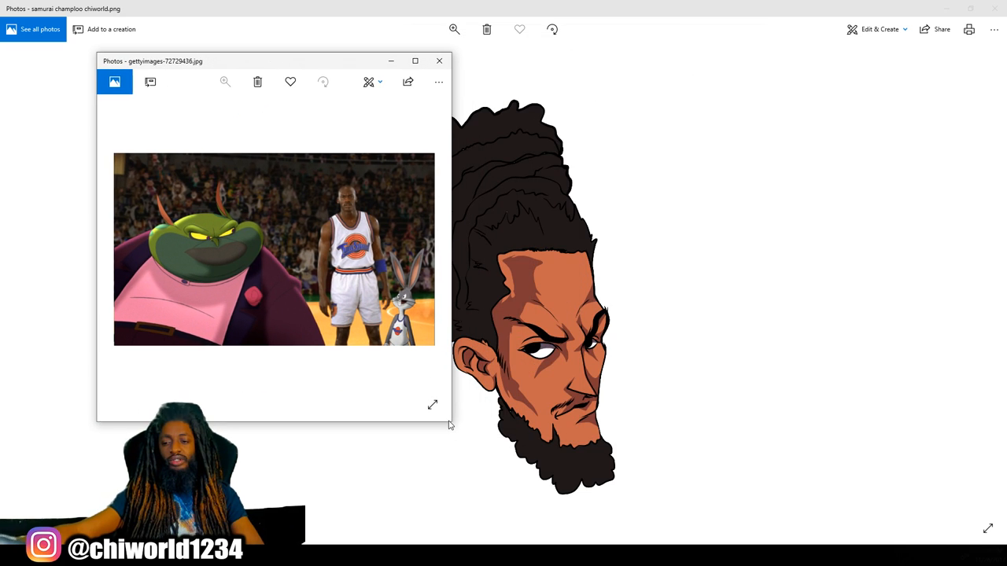
- Enlarge the Space Jam reference window so it covers most of the samurai caricature behind it
left_click(415, 59)
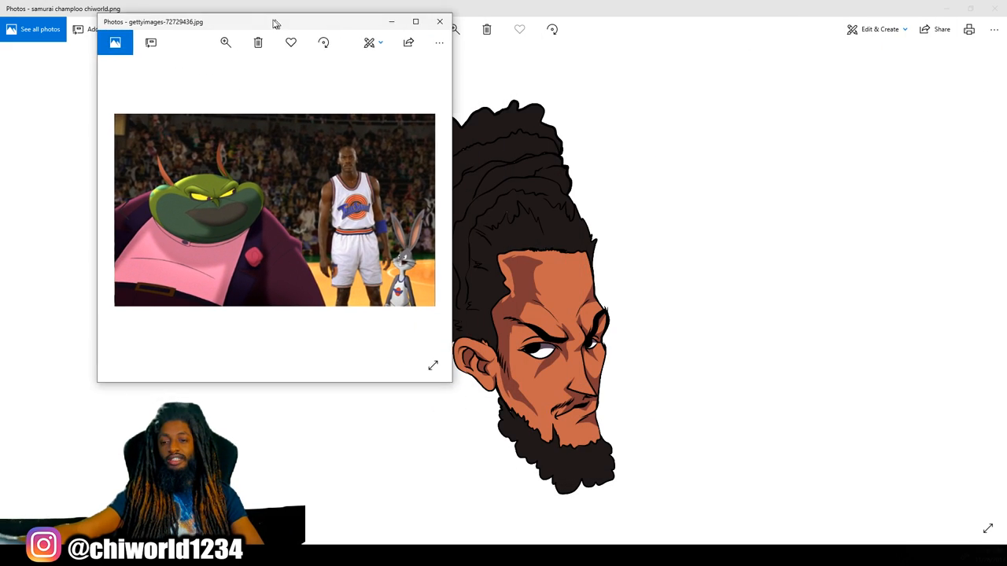
left_click_drag(271, 22, 243, 37)
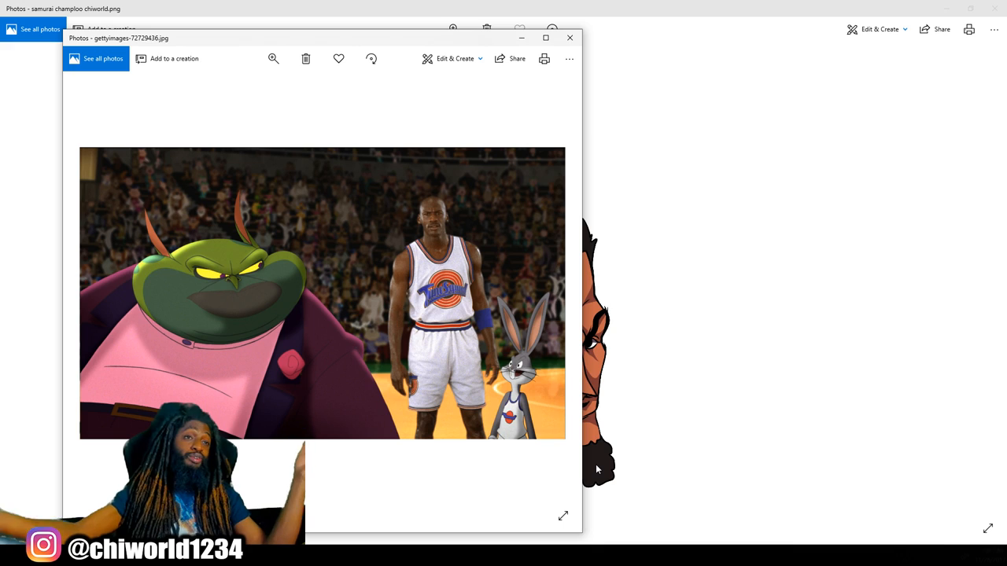
mouse_move(815, 343)
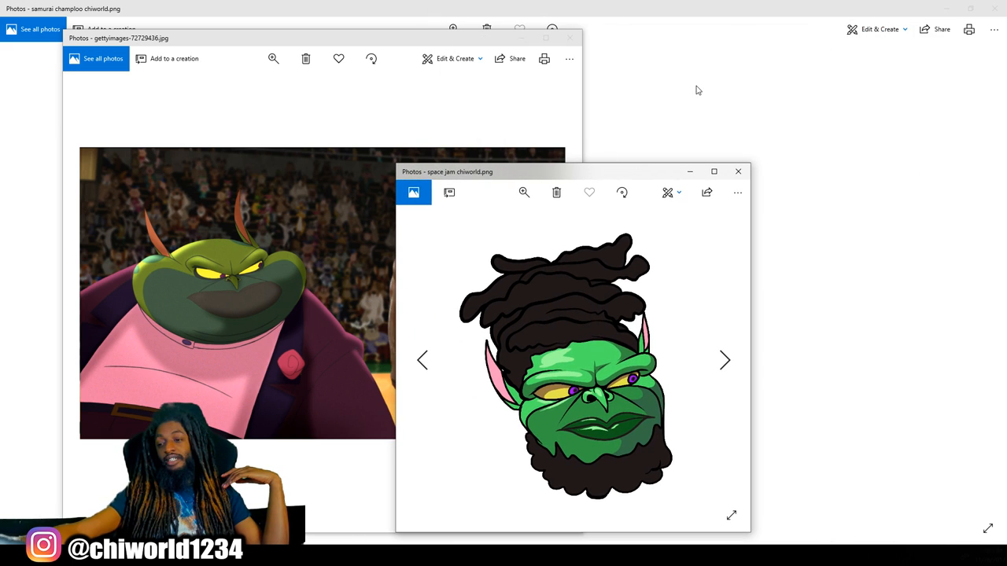
mouse_move(698, 79)
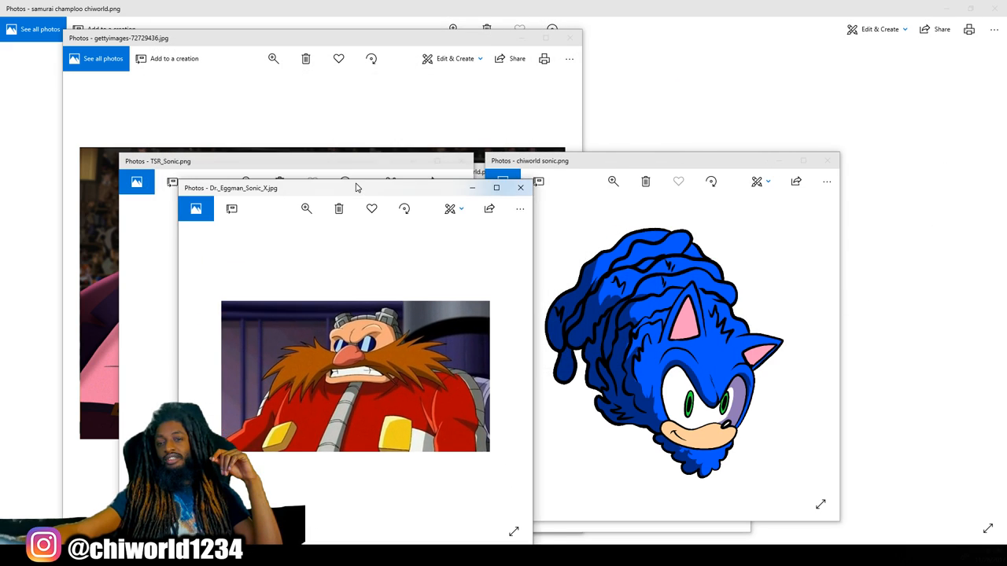
- Reposition the Dr. Eggman reference and line up the Eggman-style self-portrait beside it
left_click_drag(356, 187, 330, 126)
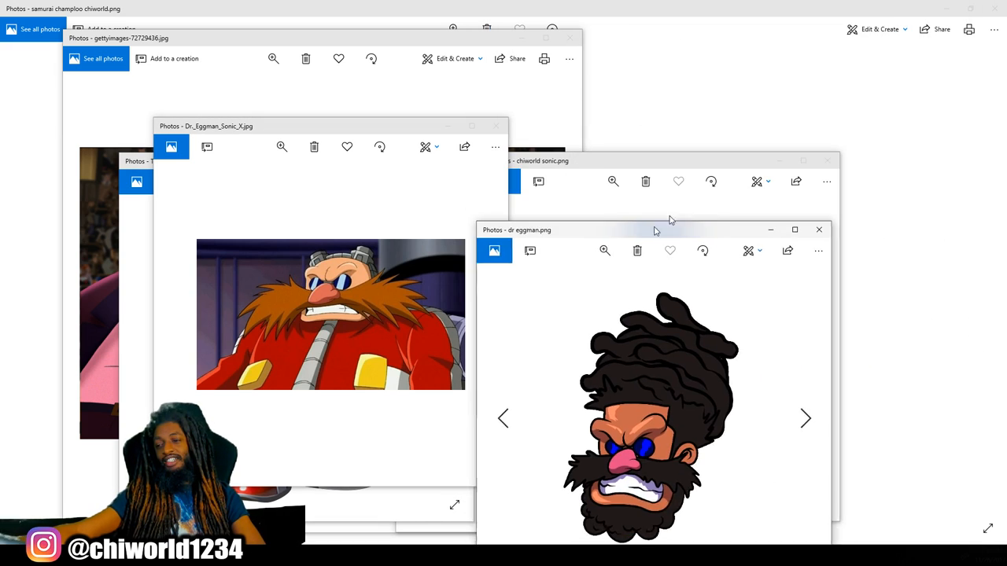
left_click_drag(670, 230, 670, 154)
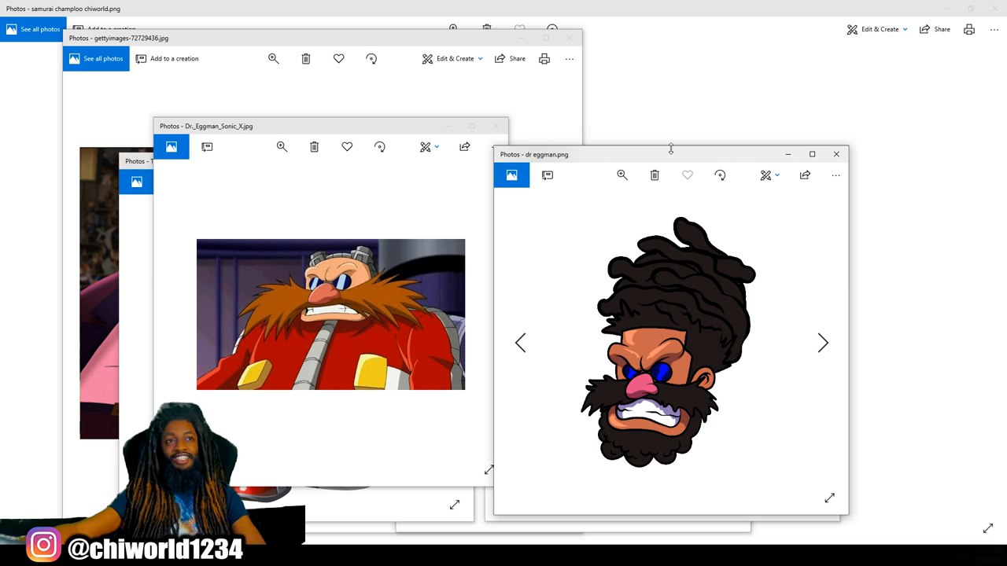